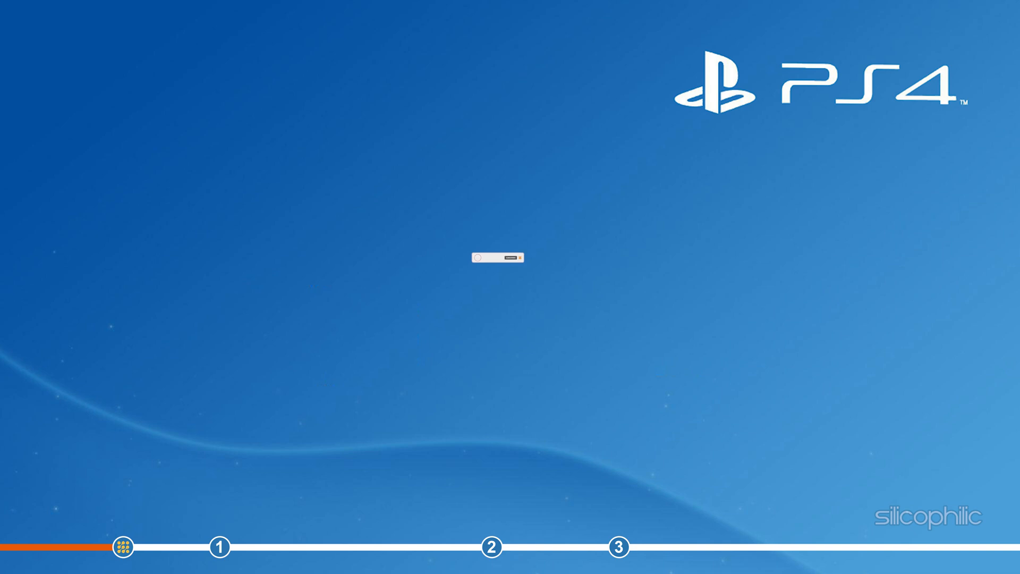
Move to the home screen's function area with the Settings icon highlighted.
text(Le)
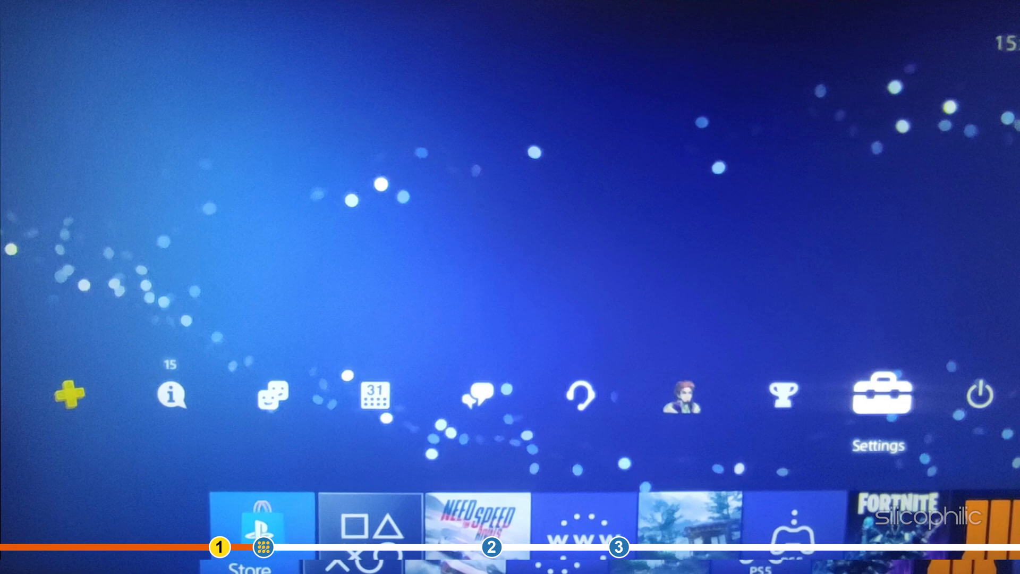
Open System Software Update from Settings and proceed with the downloaded version 9.60 update.
click(881, 395)
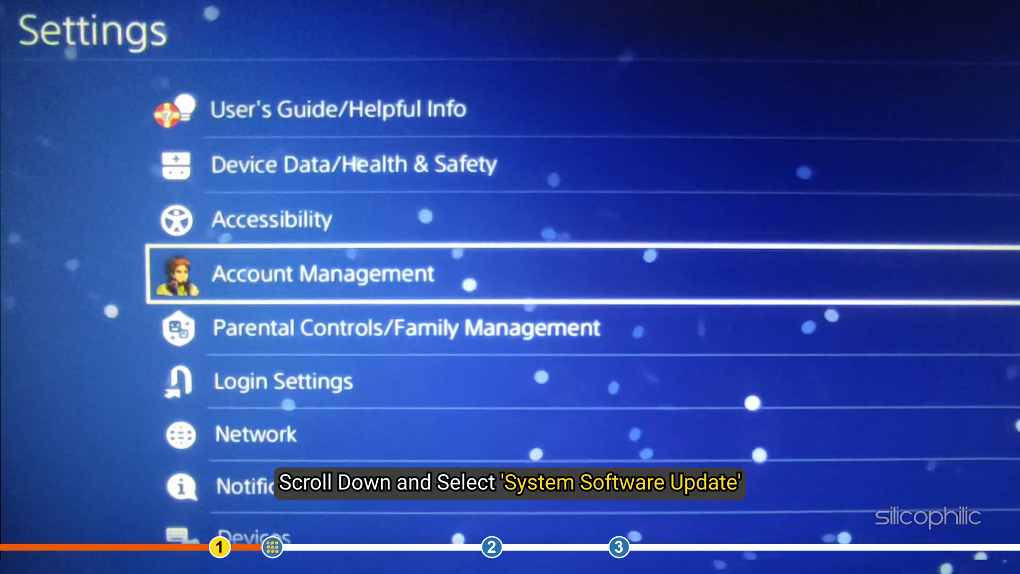
key(down)
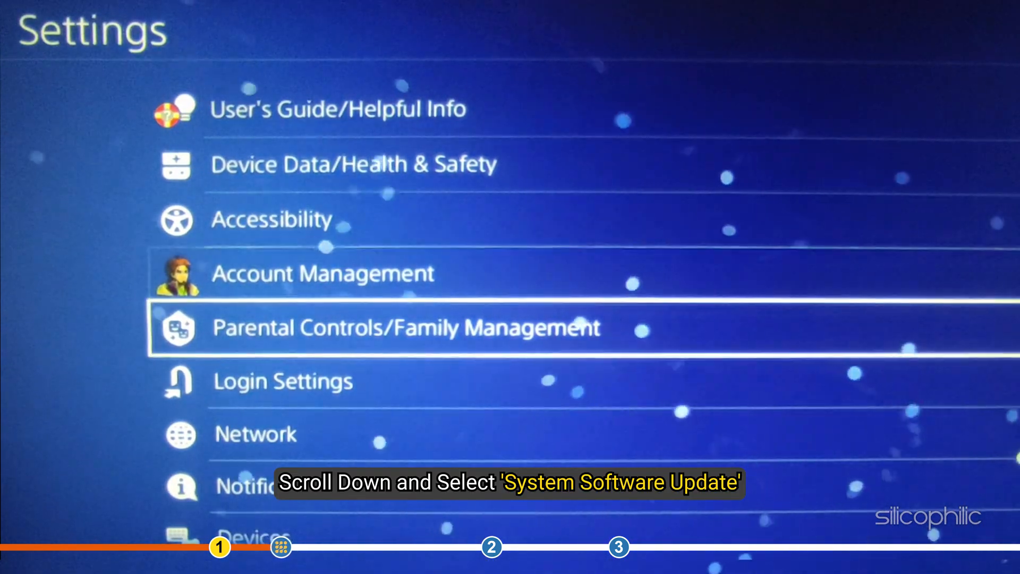
scroll(down, 3)
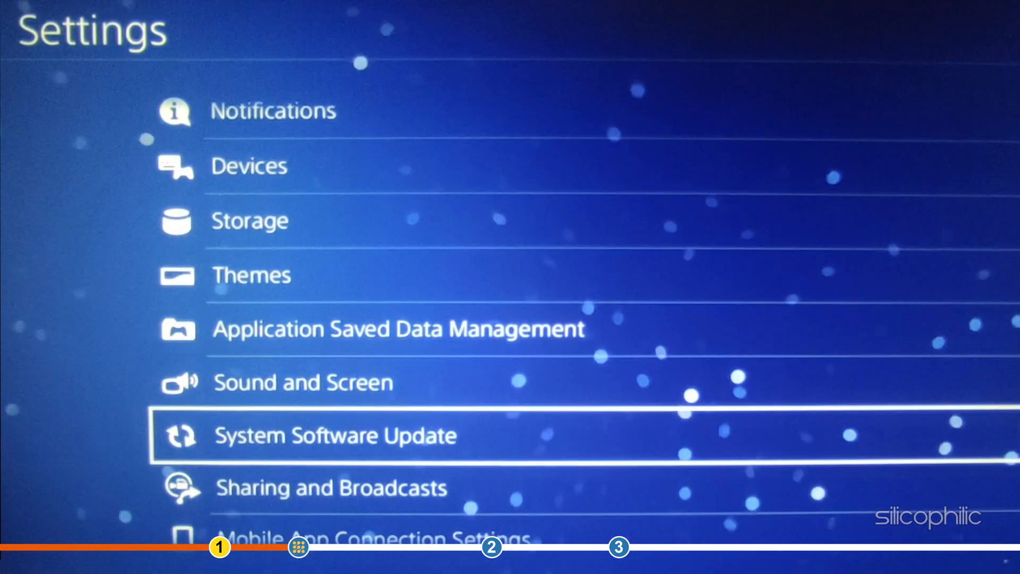
click(334, 436)
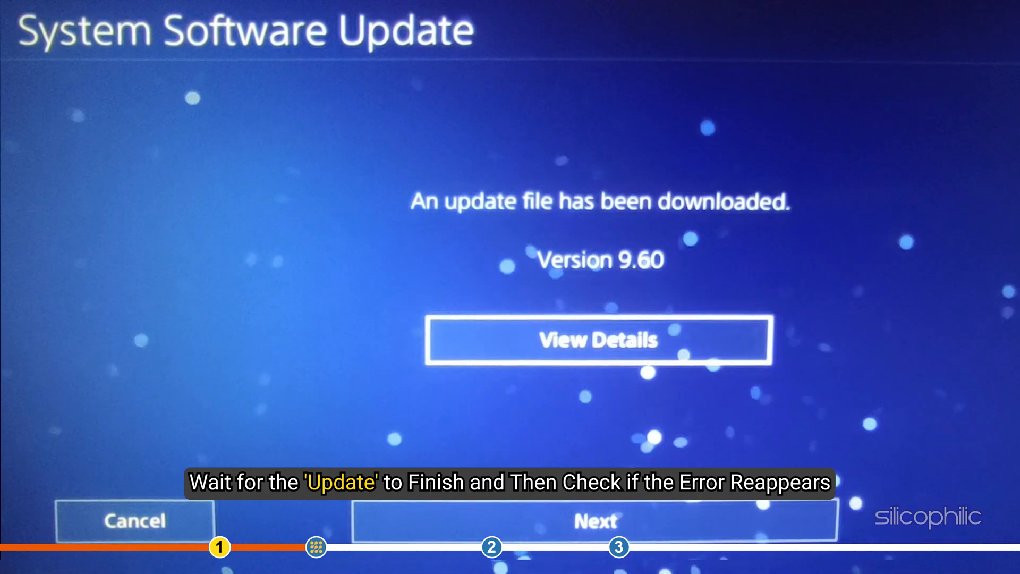
click(594, 521)
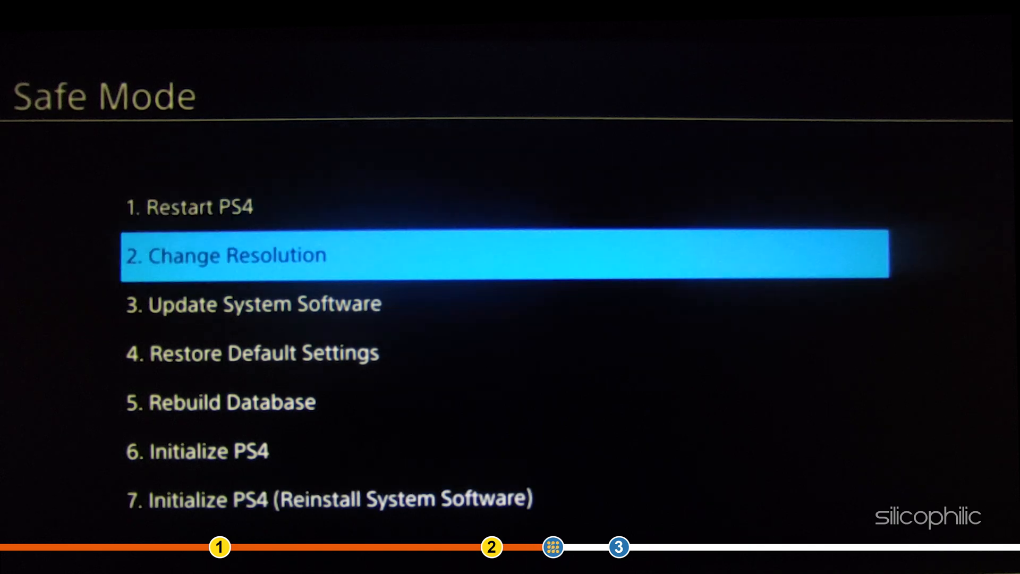
Run 5. Rebuild Database from Safe Mode and confirm with OK.
click(220, 402)
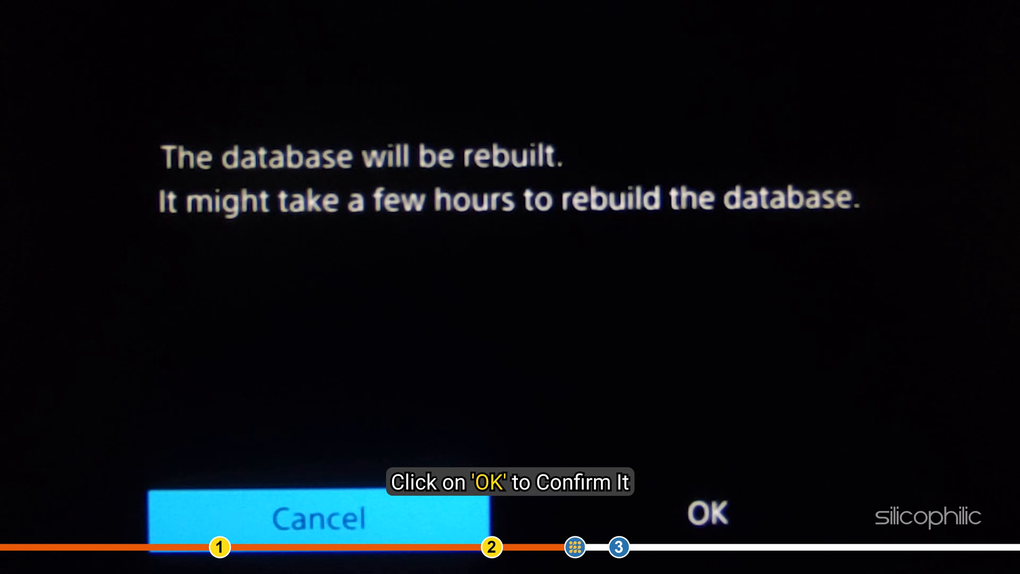
click(707, 514)
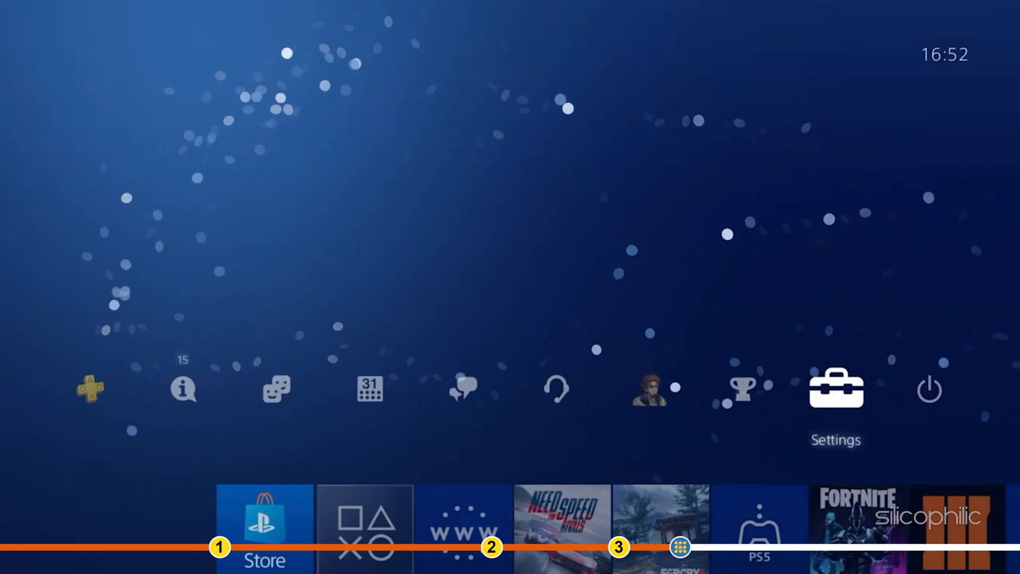
Open Application Saved Data Management and review the online and USB storage options.
click(835, 388)
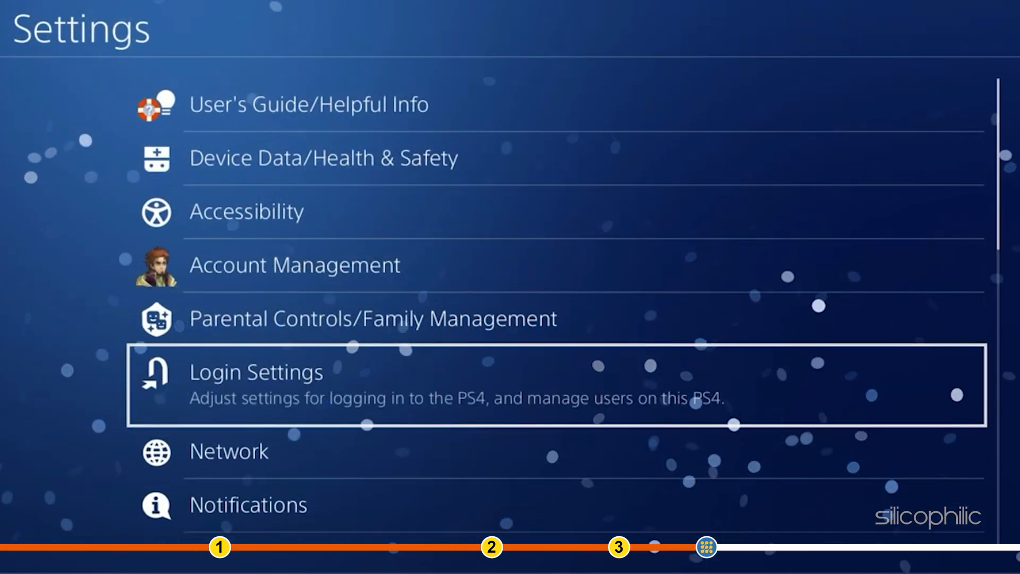
scroll(down, 3)
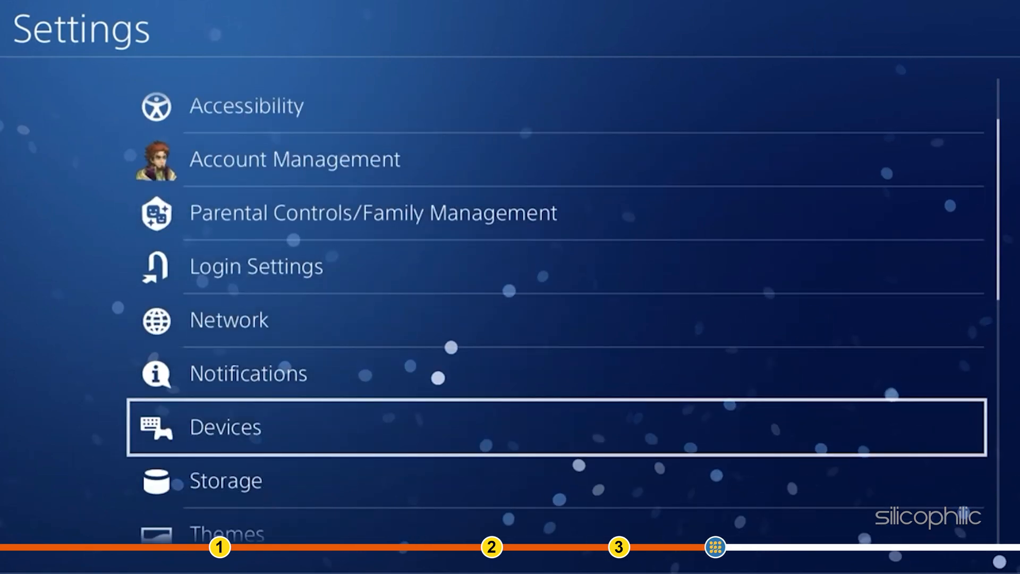
scroll(down, 3)
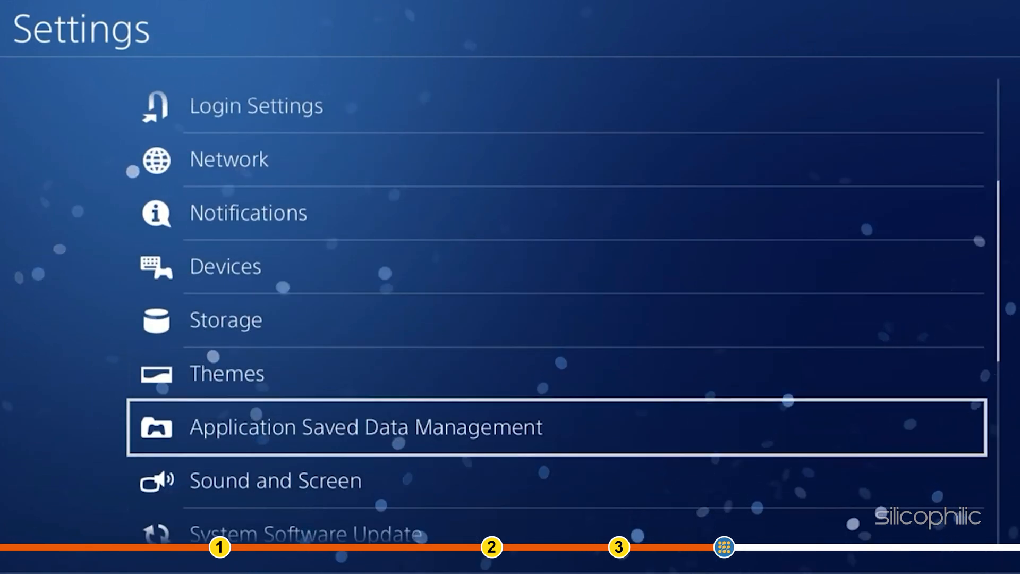
click(366, 427)
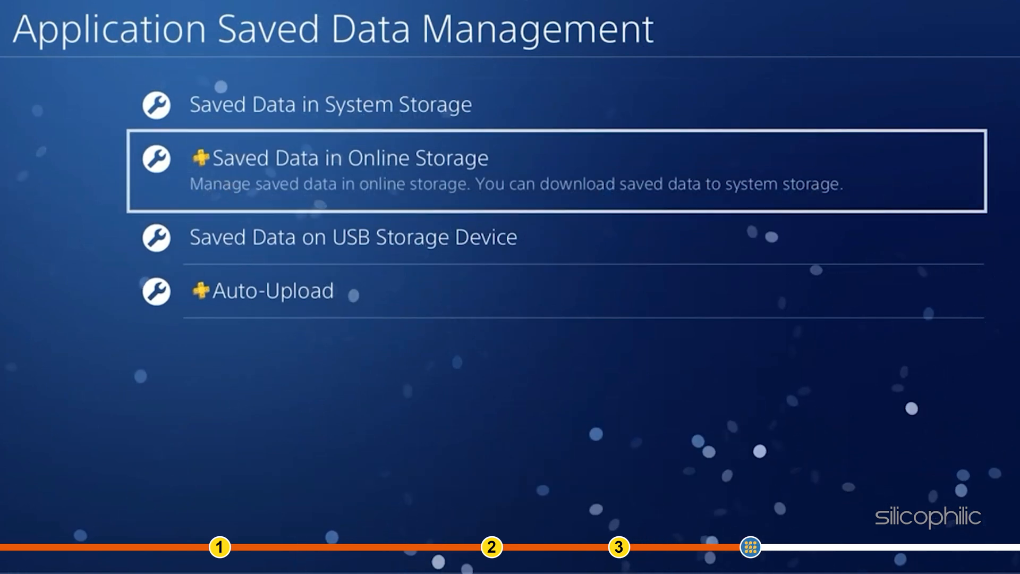
key(Down)
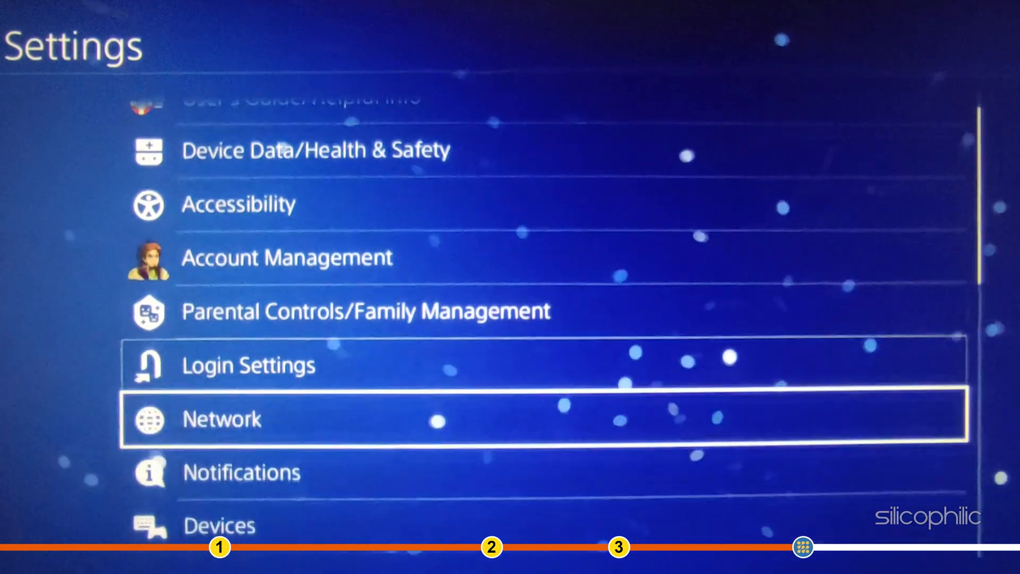
Choose Initialize PS4 under Initialization and accept deleting all users and data.
scroll(down, 3)
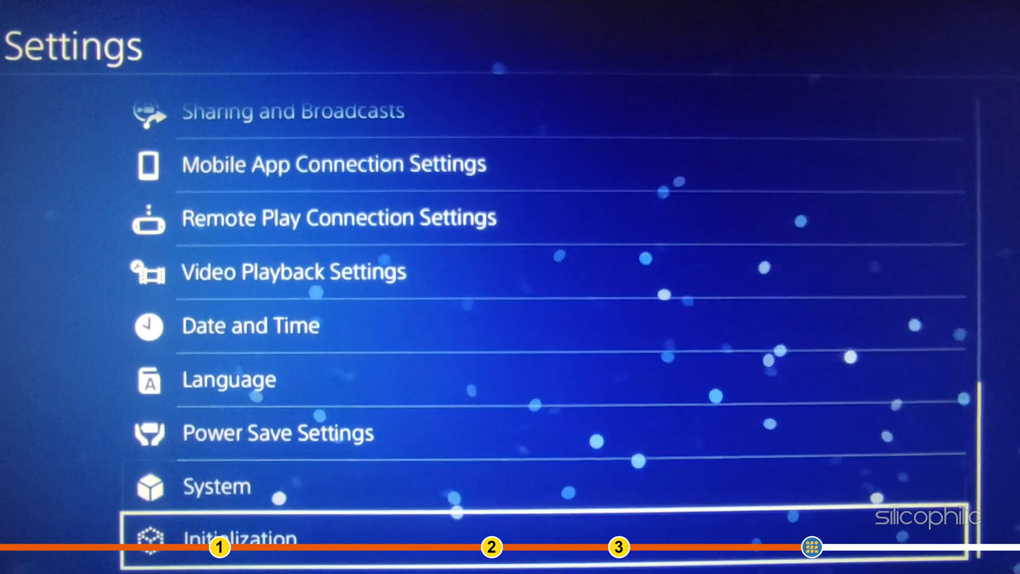
click(241, 537)
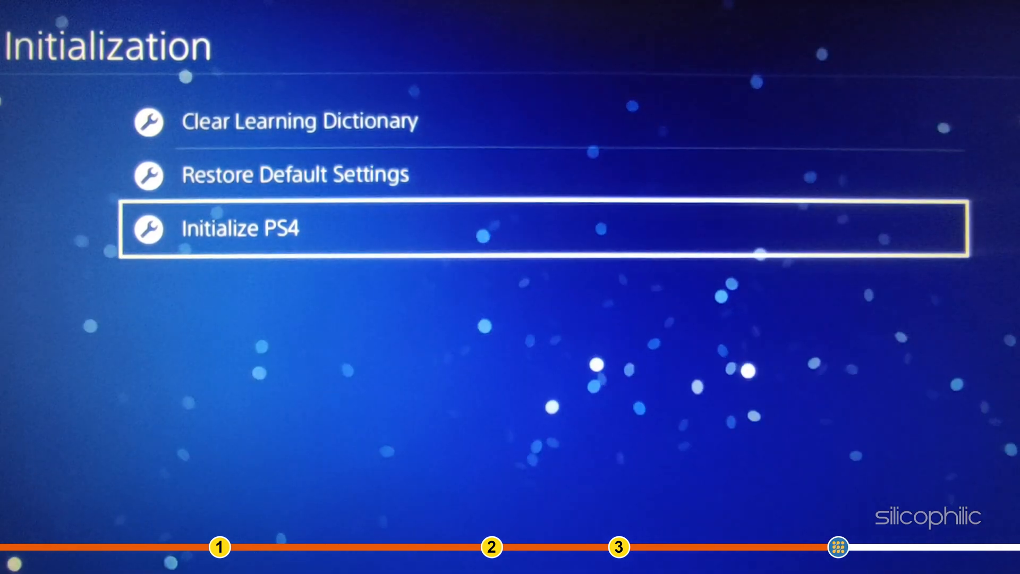
click(240, 229)
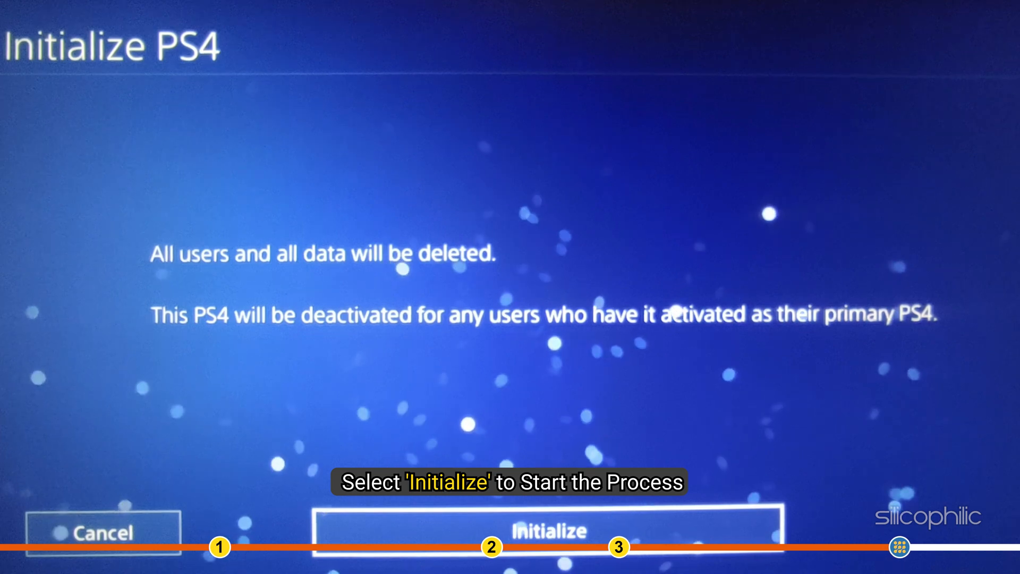
click(547, 531)
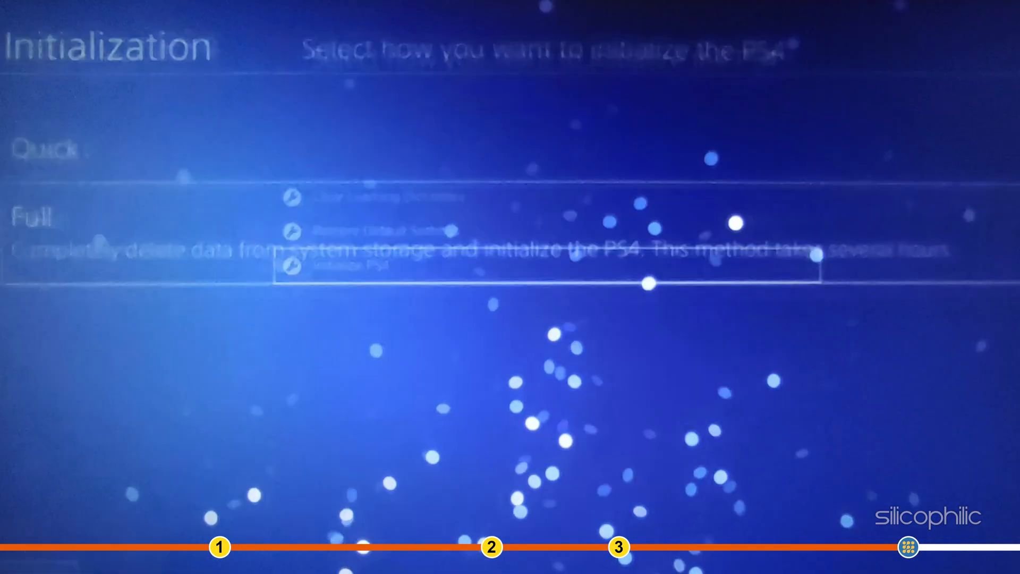